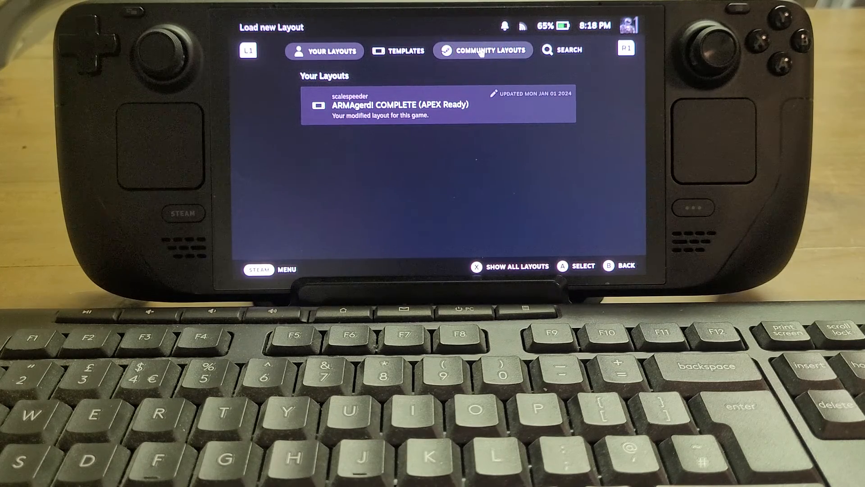
Show the community controller layouts for Arma 3, including the ARMAgerd! configurations
click(483, 50)
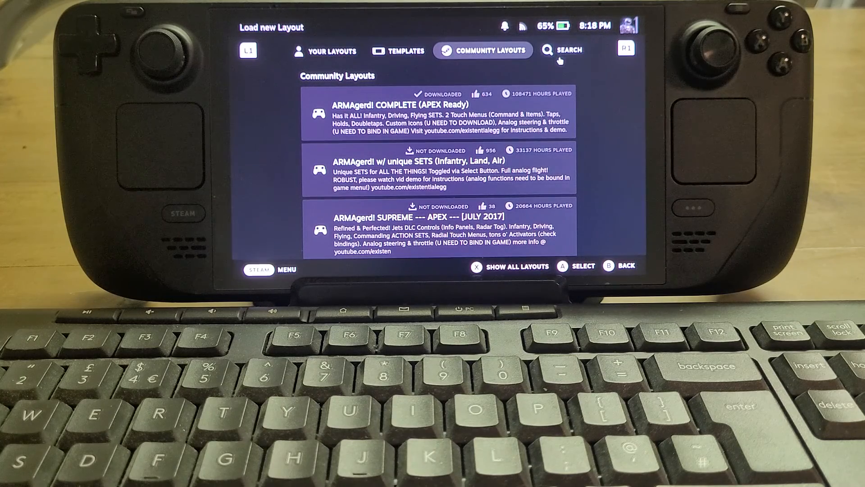
mouse_move(337, 152)
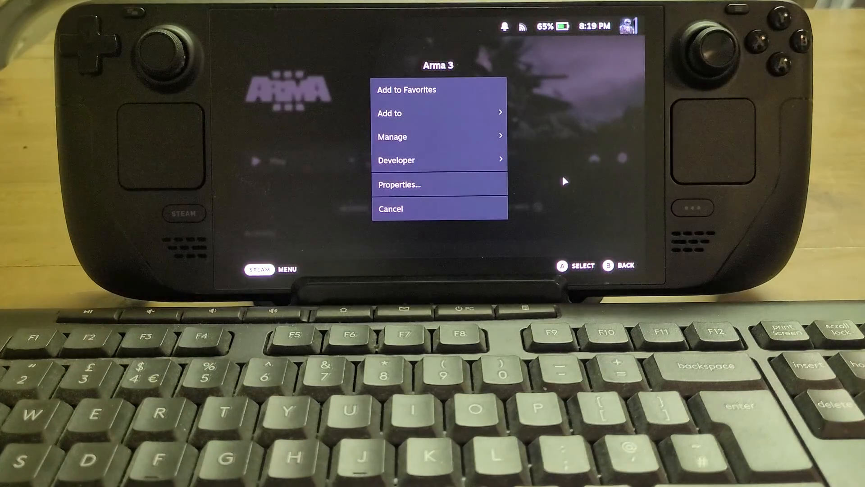
Open Arma 3's properties and scroll to the -noLauncher -noSplash -skipIntro -mod=vn launch options
click(398, 184)
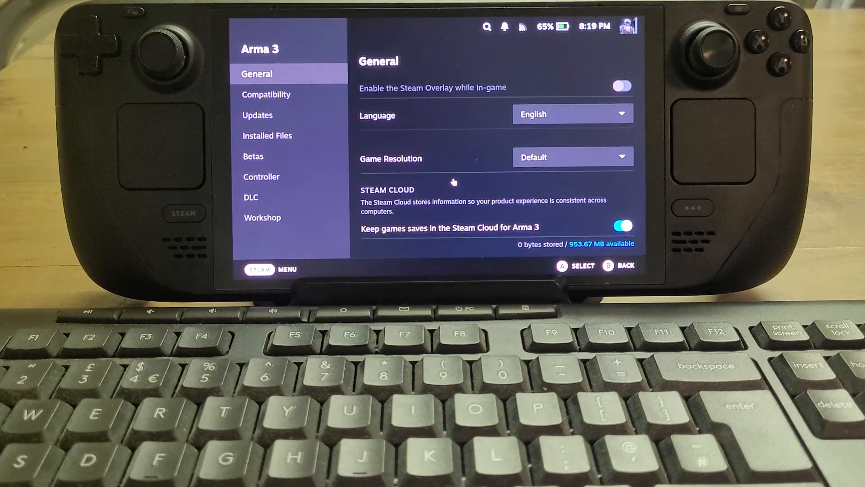
scroll(down, 3)
text(-noLauncher -noSplash -skipIntro -mod=vn)
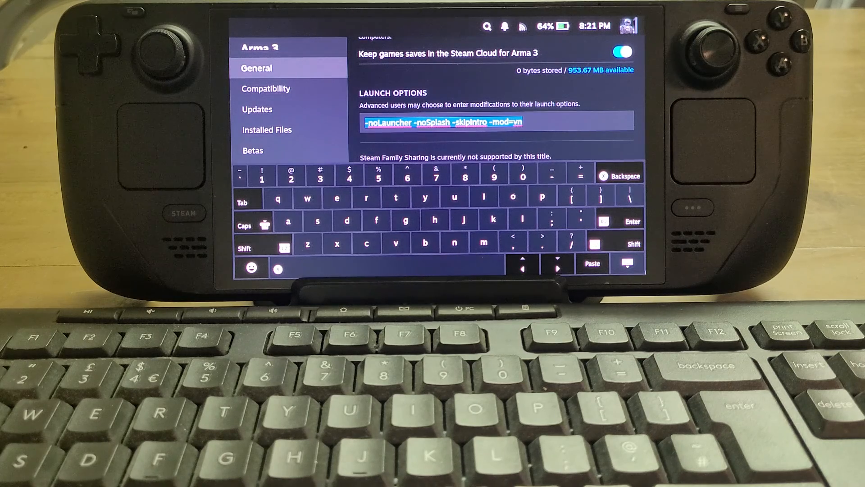
Trim the launch options to '-noLauncher -noSplash -skipIntro' and return to Arma 3's page
click(551, 123)
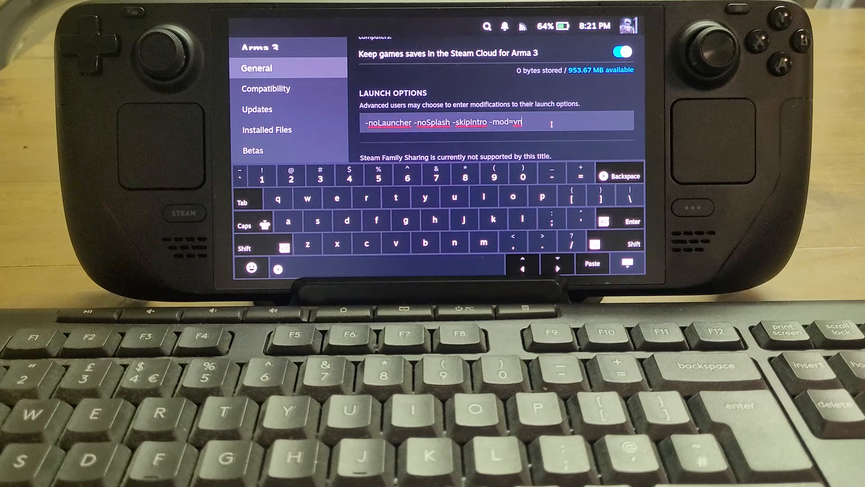
key(Backspace)
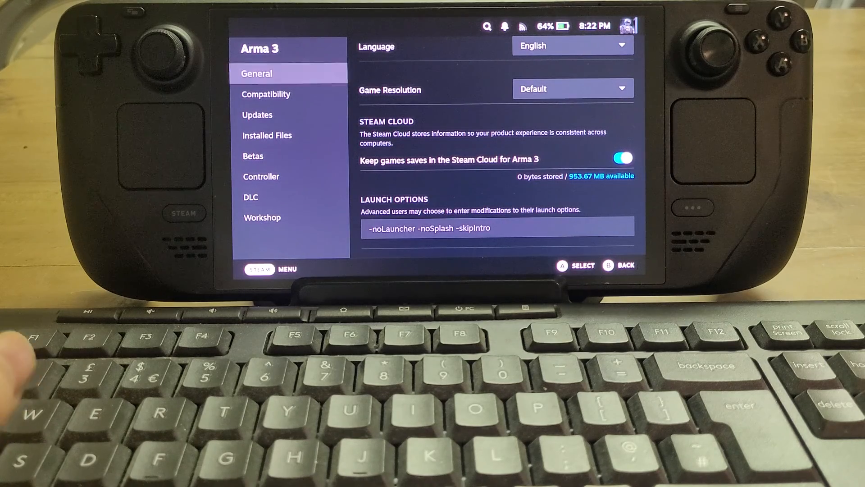
click(608, 265)
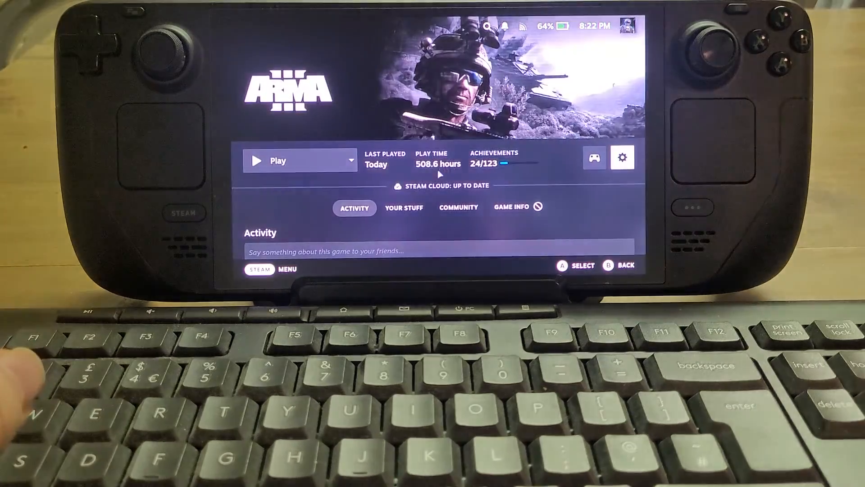
Launch Arma 3 from its library page to reach the main menu
click(278, 161)
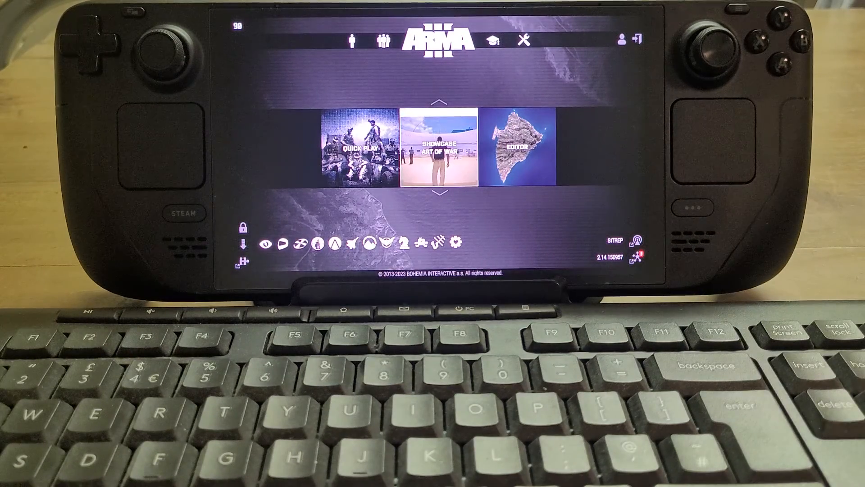
Restart the Infantry showcase, confirming that mission progress is discarded
click(351, 40)
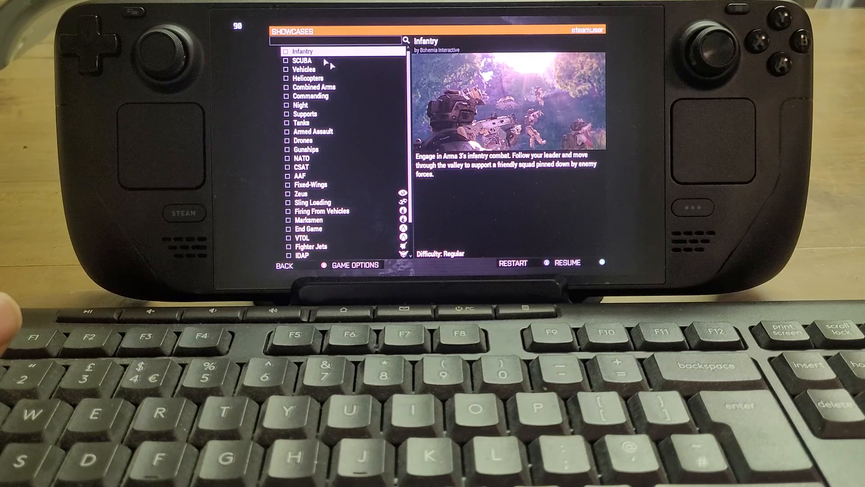
click(513, 262)
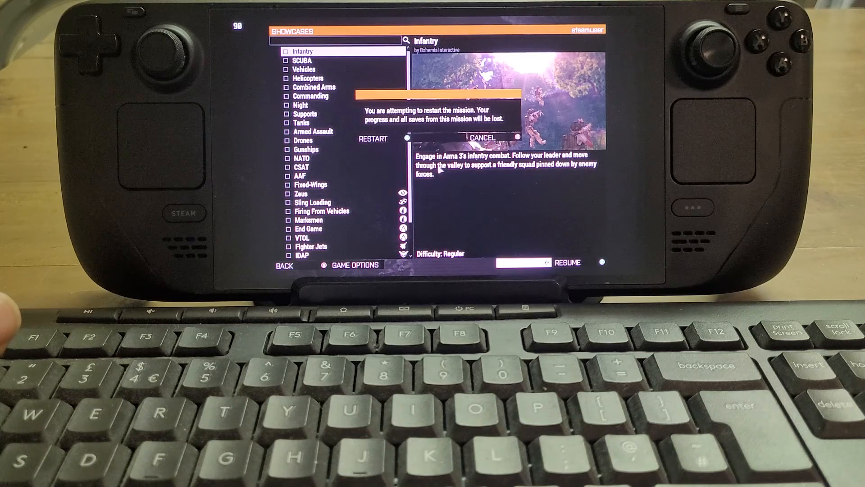
click(373, 138)
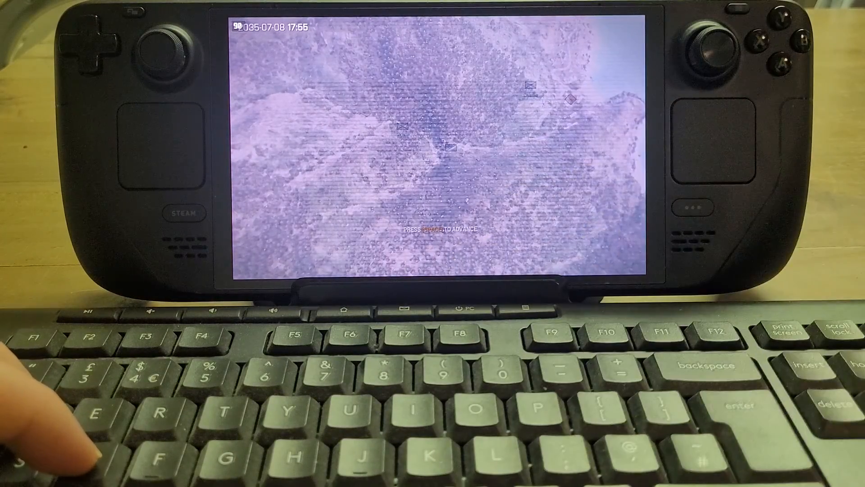
key(space)
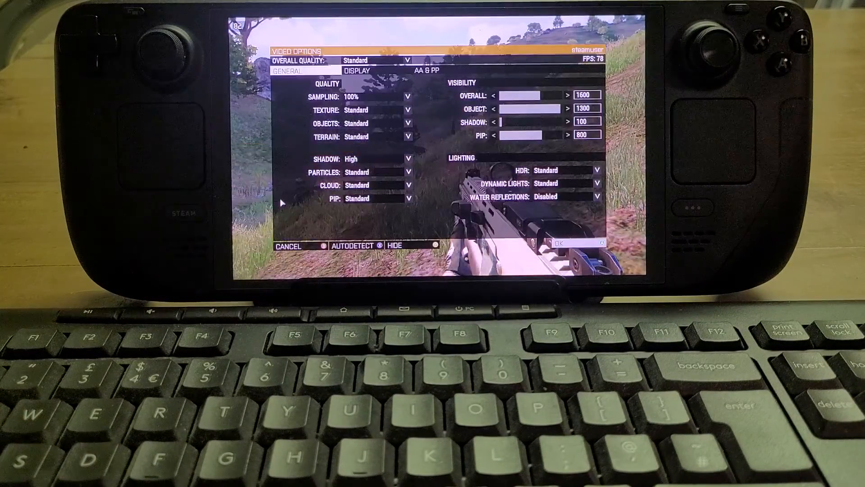
mouse_move(356, 136)
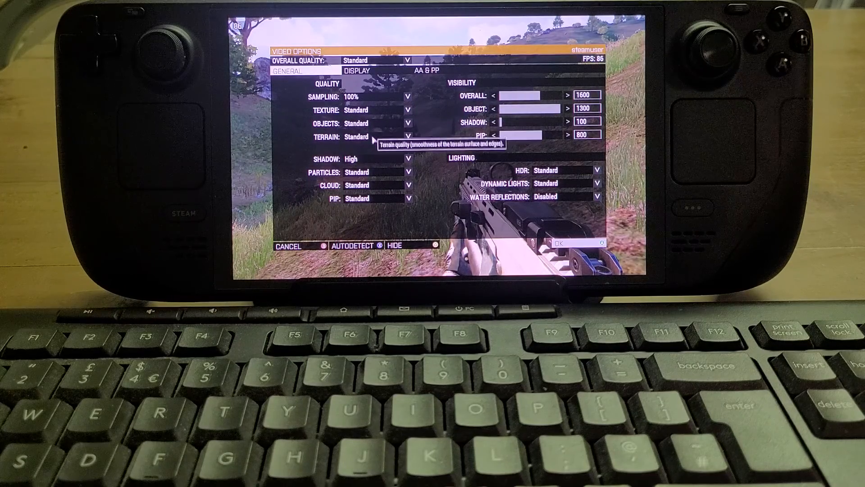
mouse_move(380, 196)
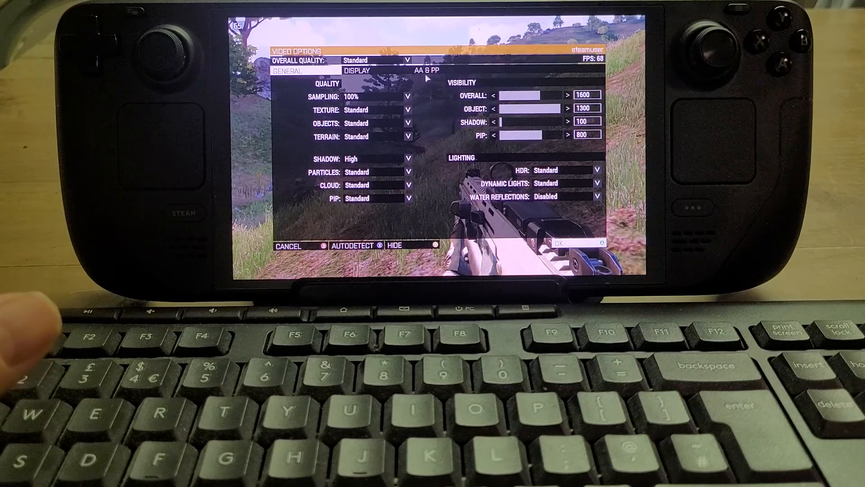
Show the anti-aliasing and post-processing settings in Video Options
click(424, 70)
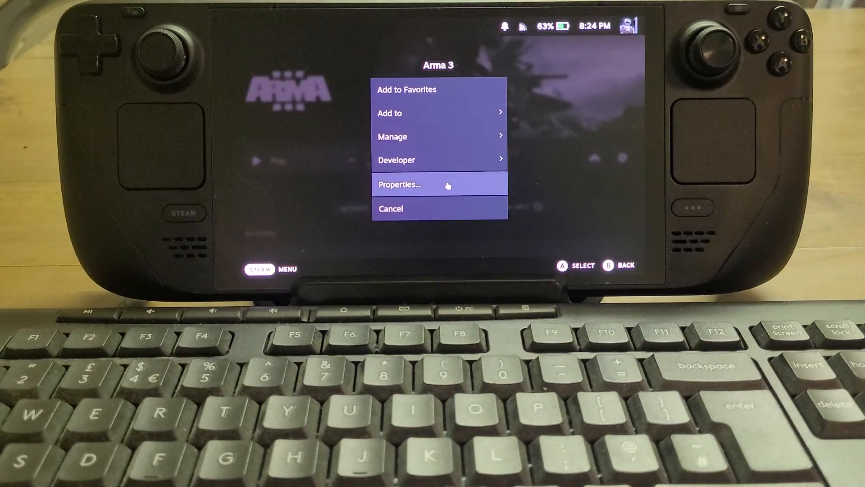
Add '-mod=vn' after Arma 3's existing launch options in Properties
click(439, 184)
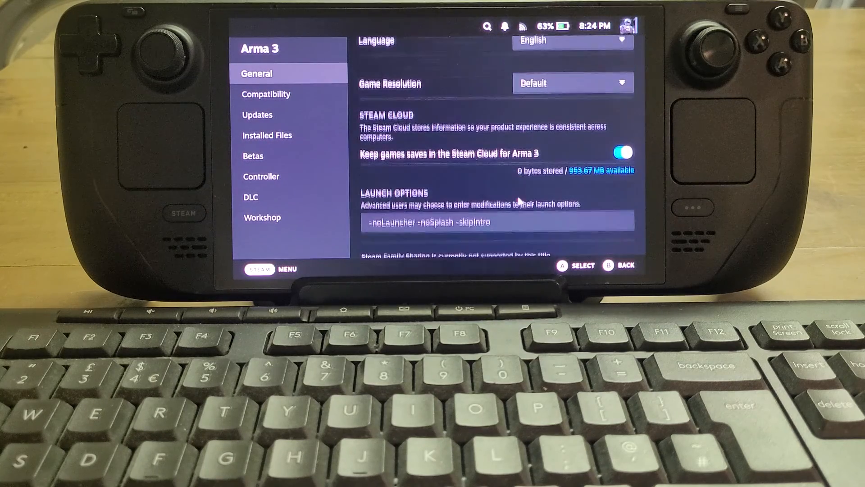
click(492, 222)
text( -)
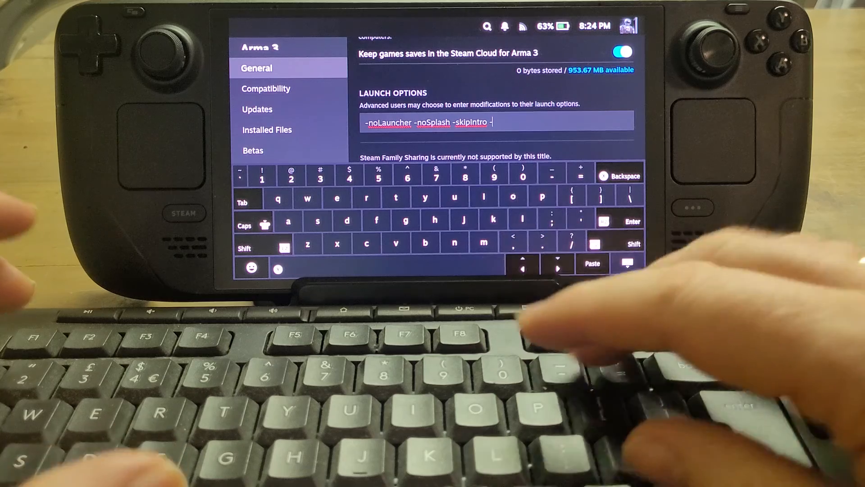
text(mod)
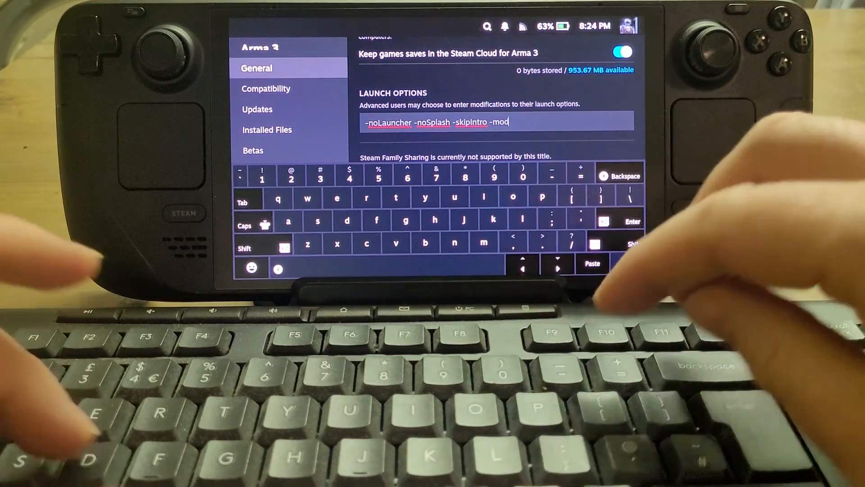
text(=)
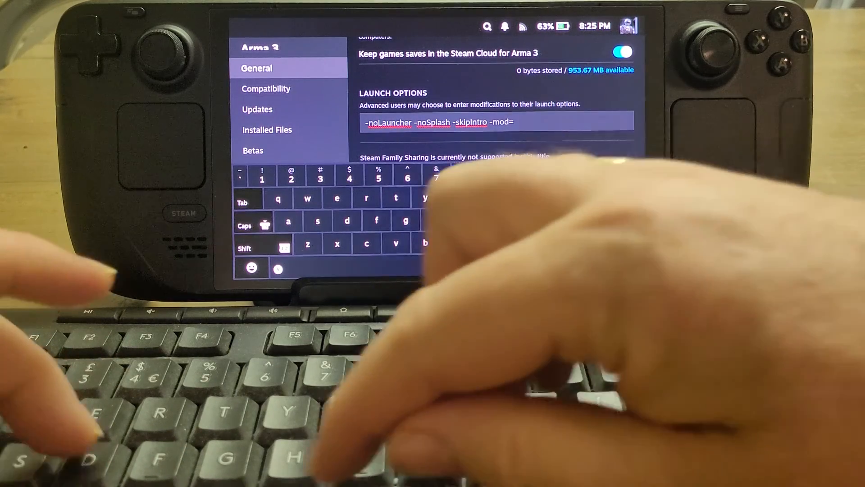
text(vn)
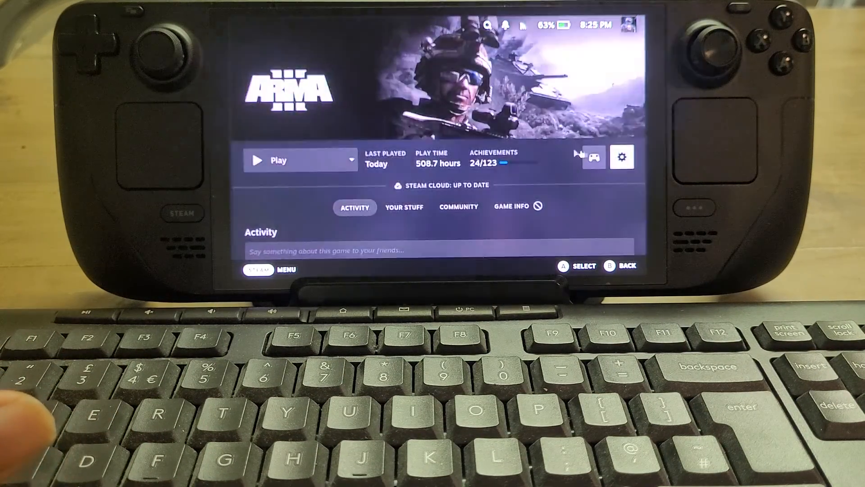
Launch Arma 3 to the S.O.G. Prairie Fire main menu and move to Multiplayer
click(278, 160)
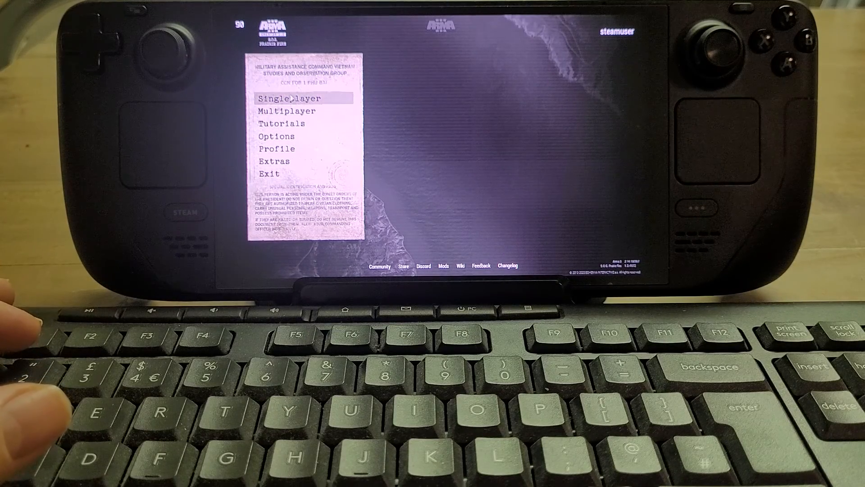
key(down)
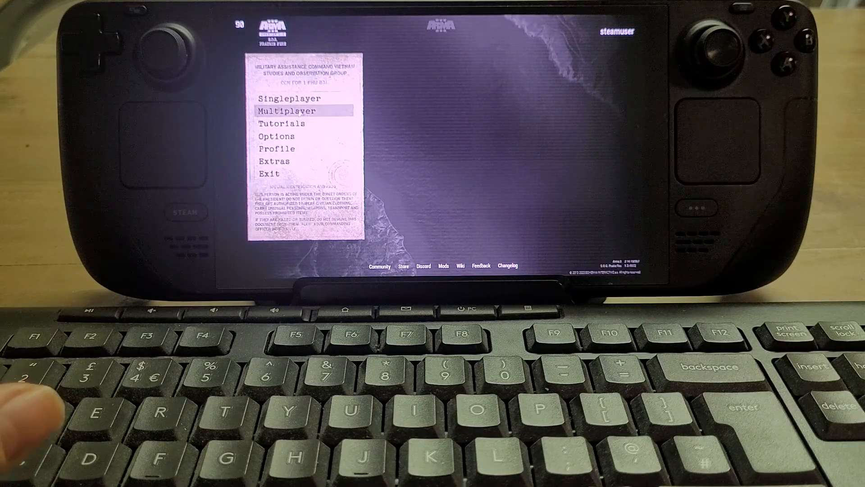
Open Multiplayer > Mike Force and dismiss the server-full error
click(287, 111)
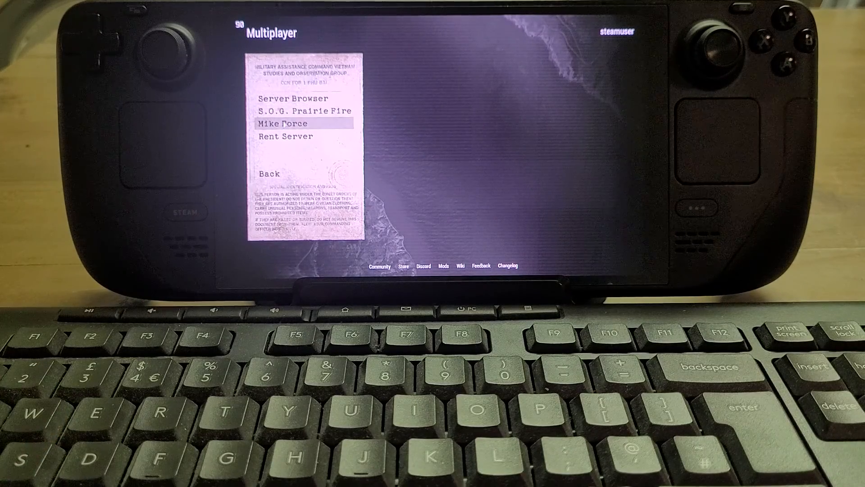
click(284, 123)
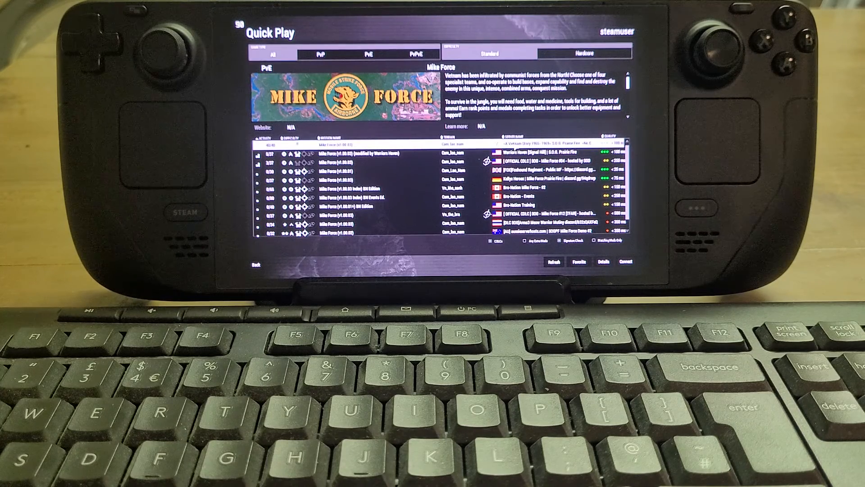
mouse_move(409, 134)
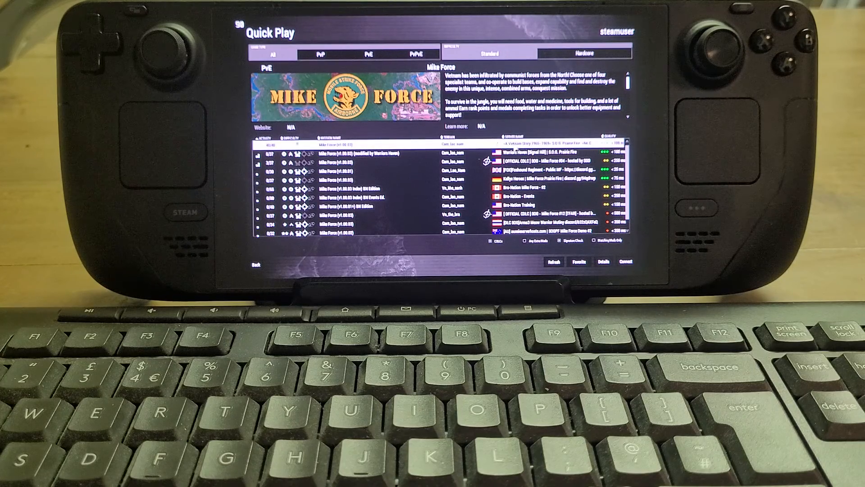
mouse_move(560, 187)
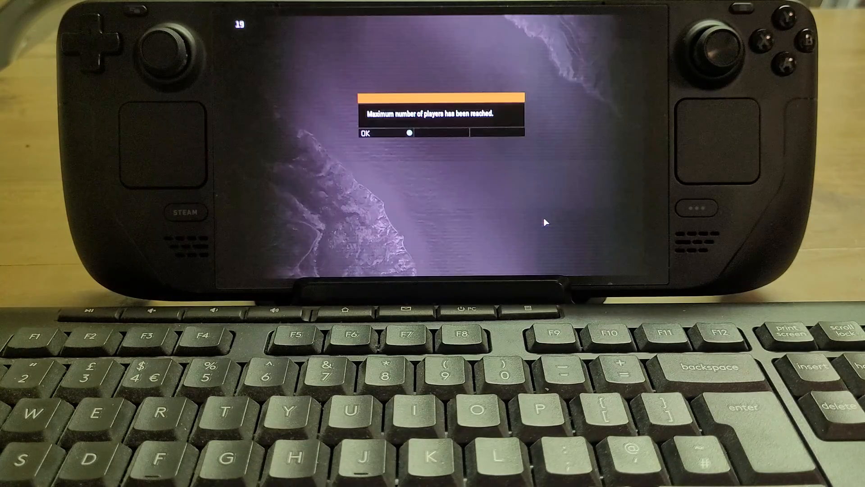
click(369, 134)
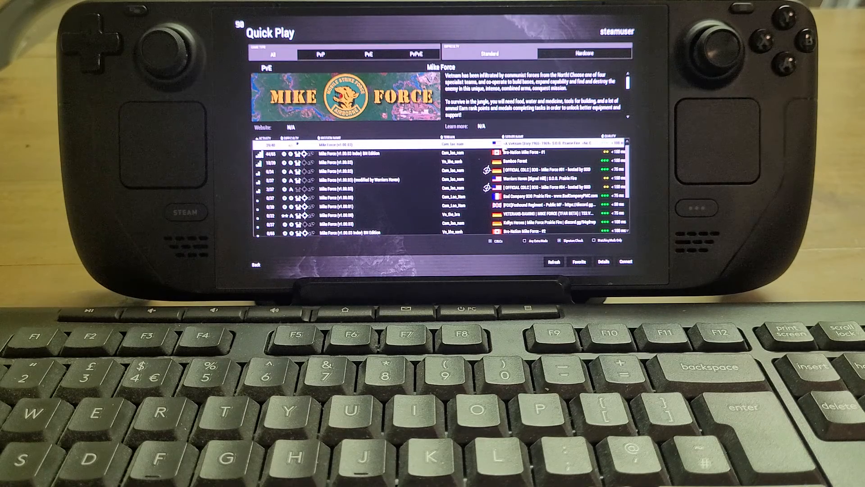
Select an official Mike Force server with free slots and connect to it
click(620, 262)
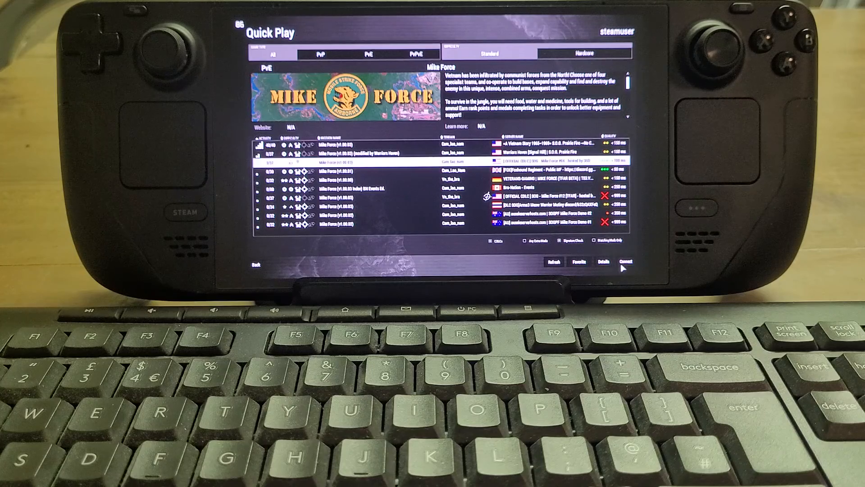
click(626, 263)
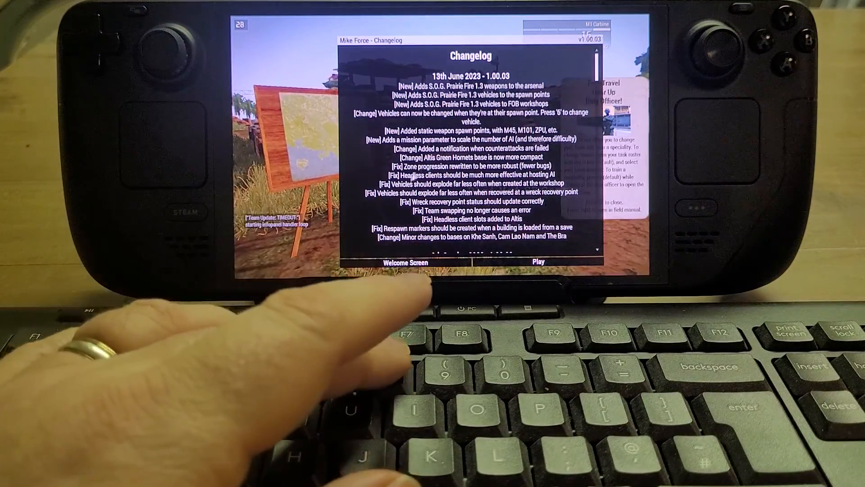
Dismiss the Mike Force changelog and the gear-up tip to start playing
click(539, 262)
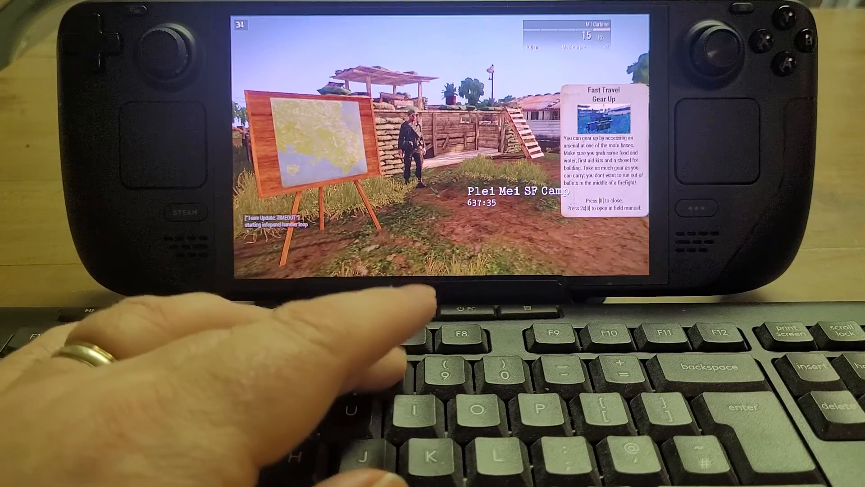
key(8)
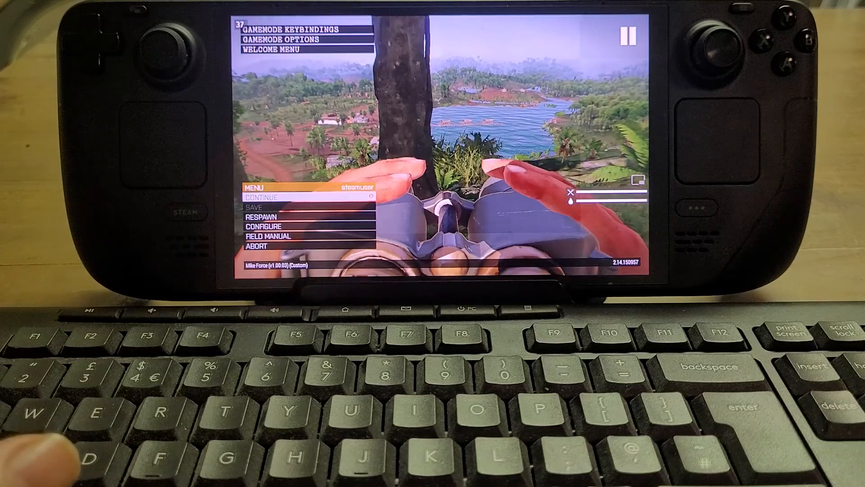
Abort the Mike Force mission, skip the debriefing, and disconnect from the server
click(261, 247)
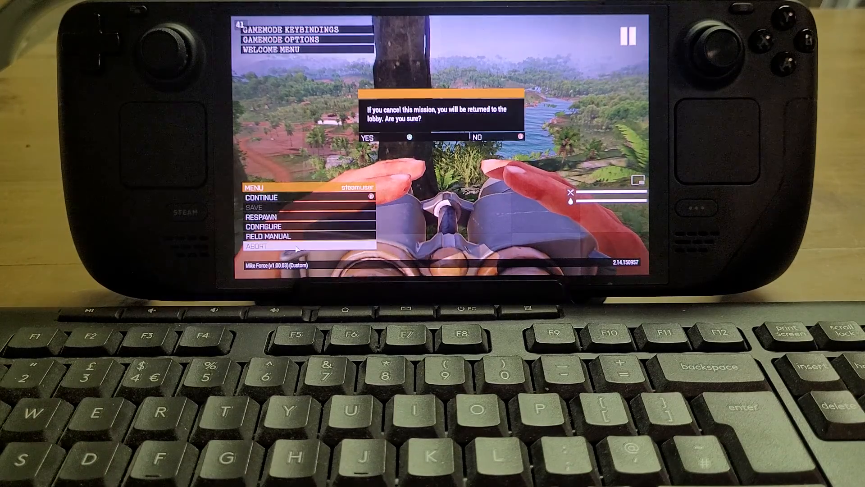
click(365, 136)
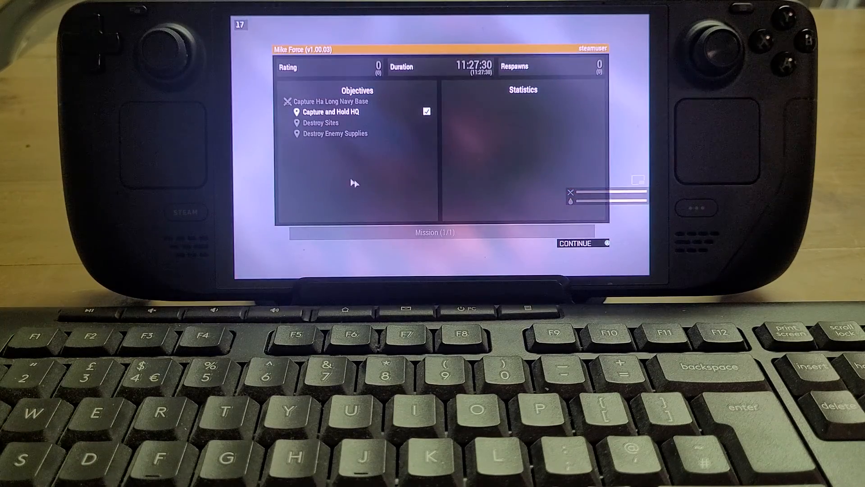
click(575, 243)
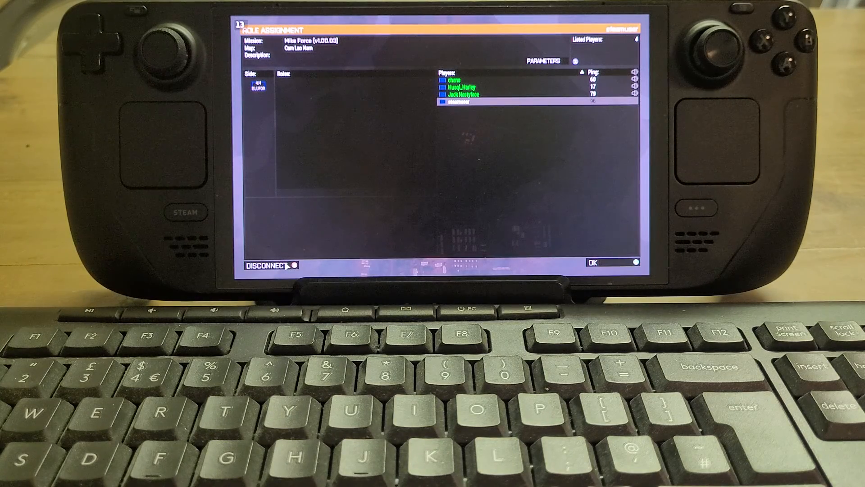
click(263, 265)
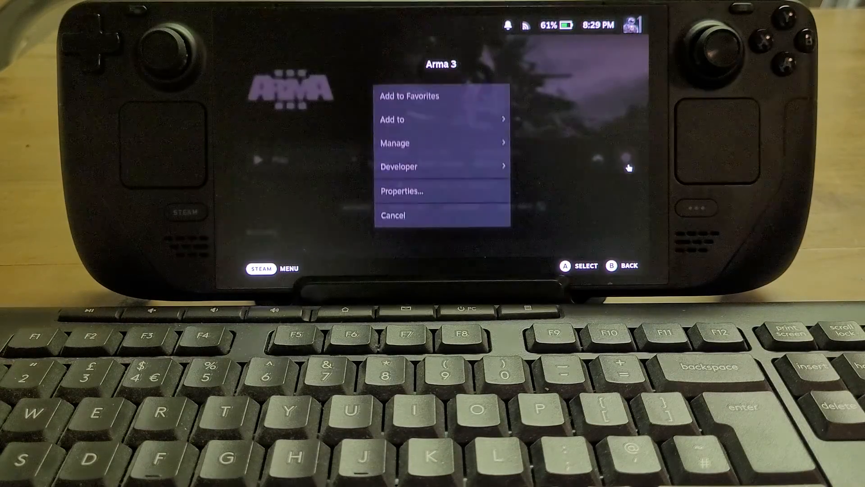
Open Arma 3 properties and select the -mod=vn entry in its launch options
click(401, 191)
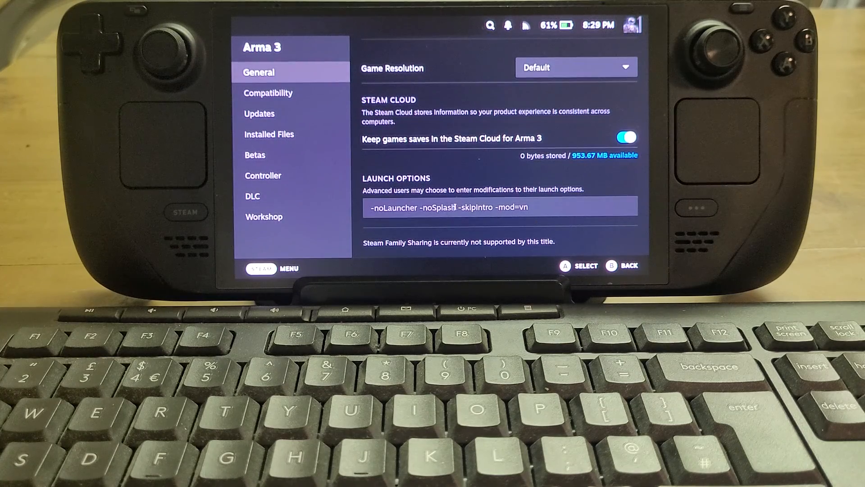
double_click(389, 207)
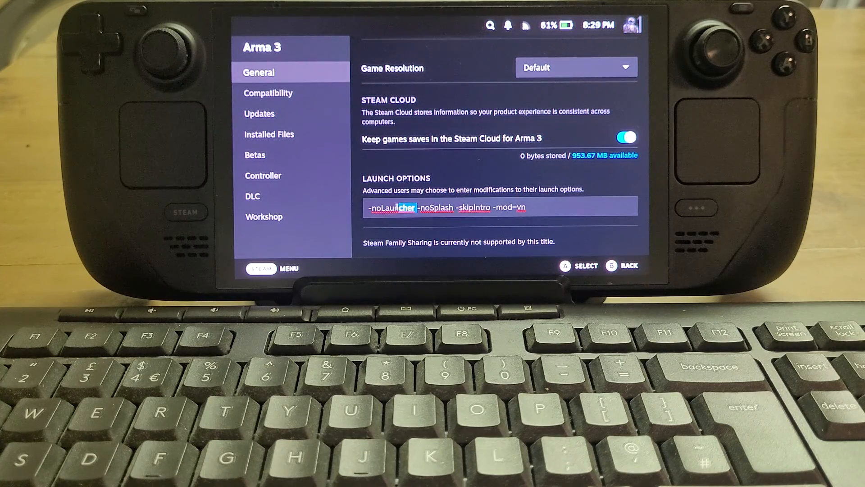
click(469, 208)
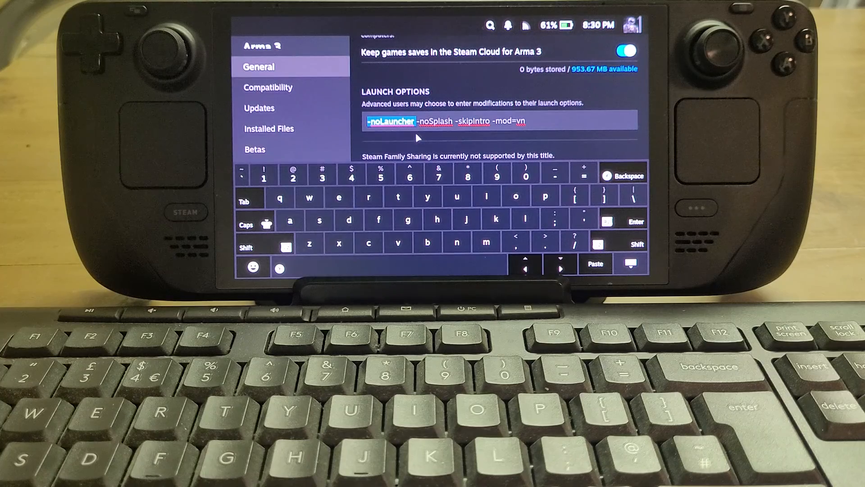
mouse_move(558, 127)
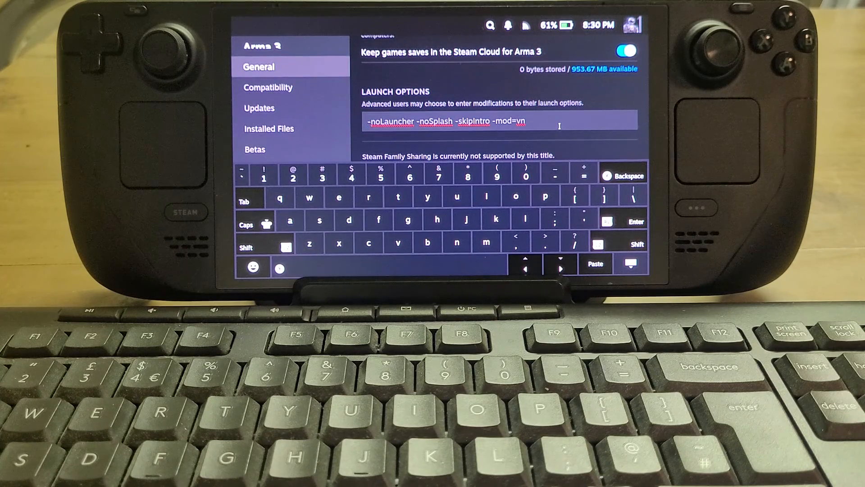
click(627, 263)
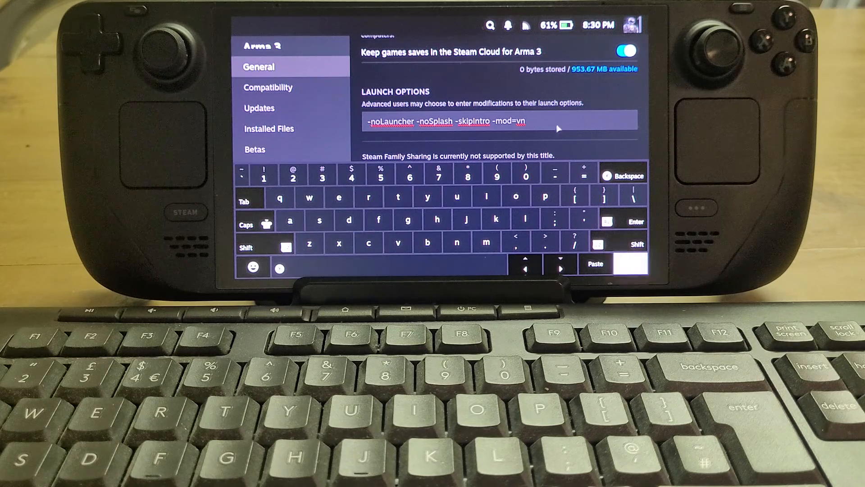
double_click(502, 121)
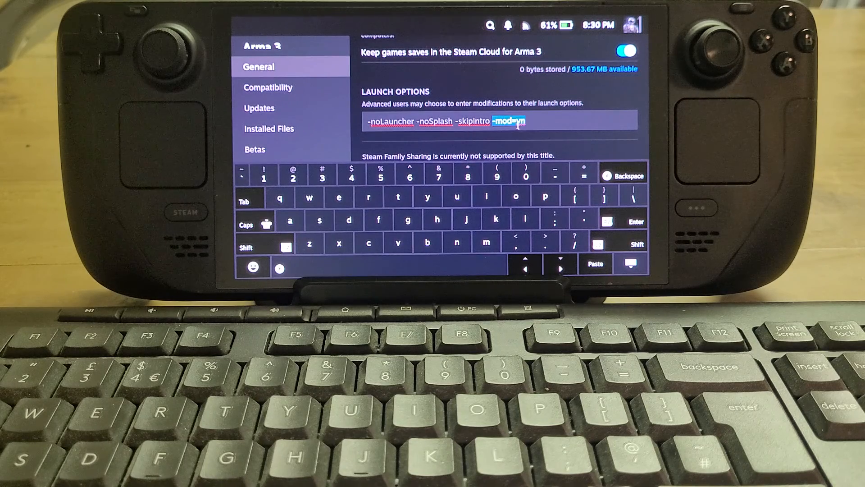